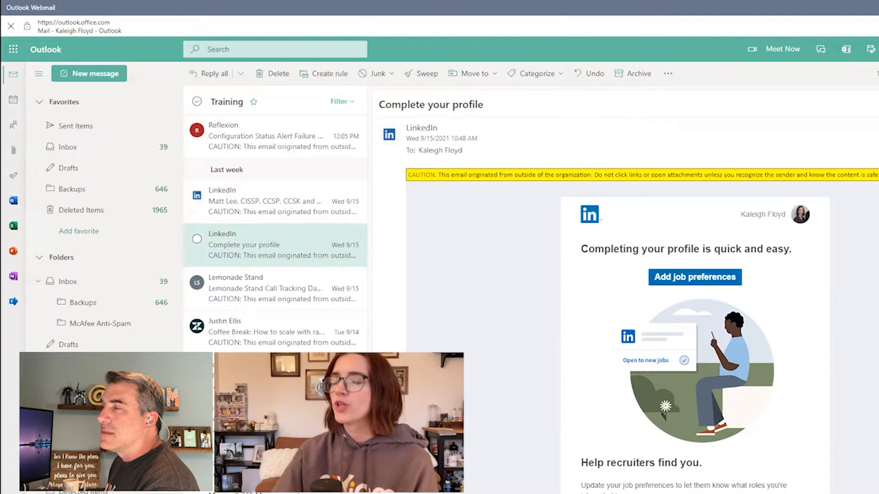
pyautogui.moveTo(475, 457)
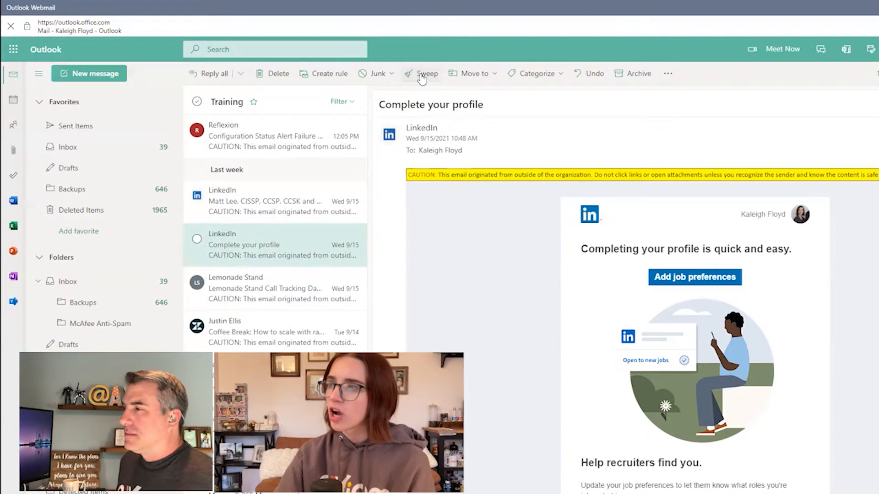
# Step: Bring up the Sweep messages dialog for LinkedIn, set to move all to Deleted Items
pyautogui.click(425, 74)
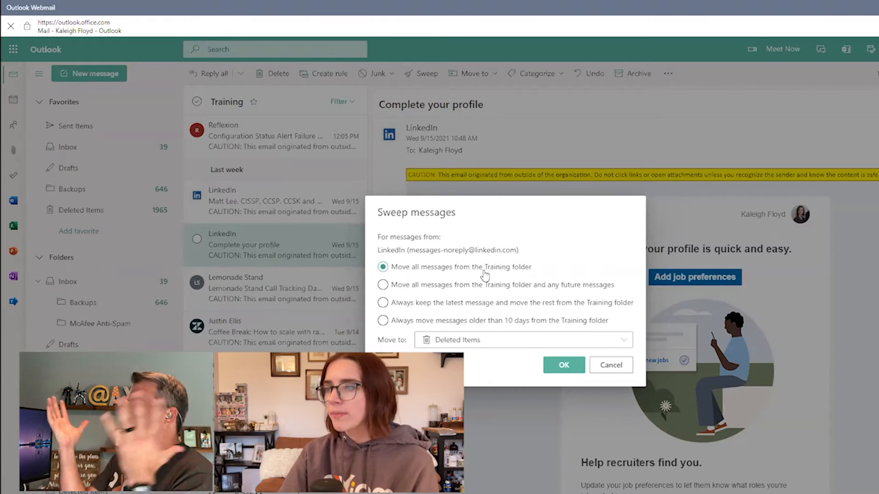
pyautogui.moveTo(364, 307)
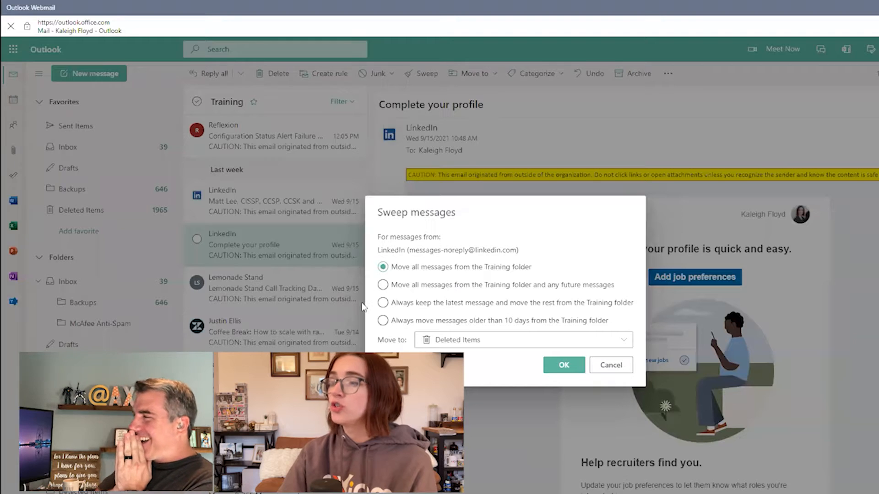
pyautogui.click(383, 303)
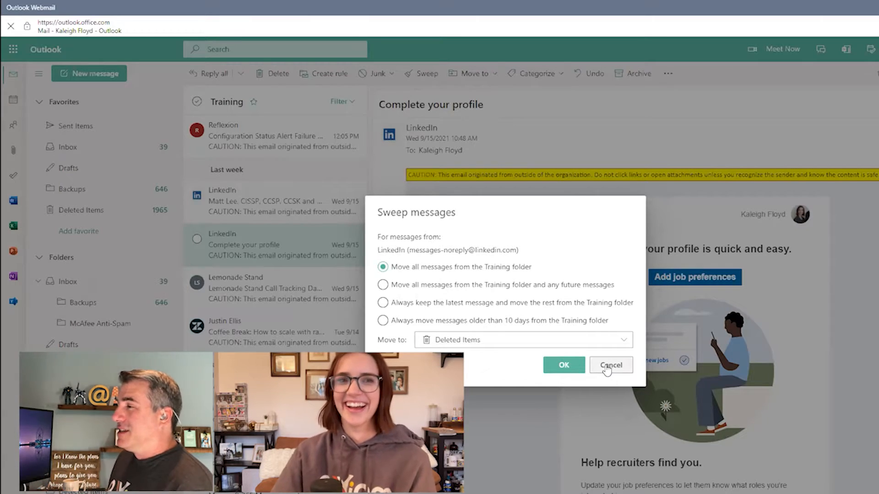
# Step: Cancel the sweep so no LinkedIn messages are moved
pyautogui.click(610, 365)
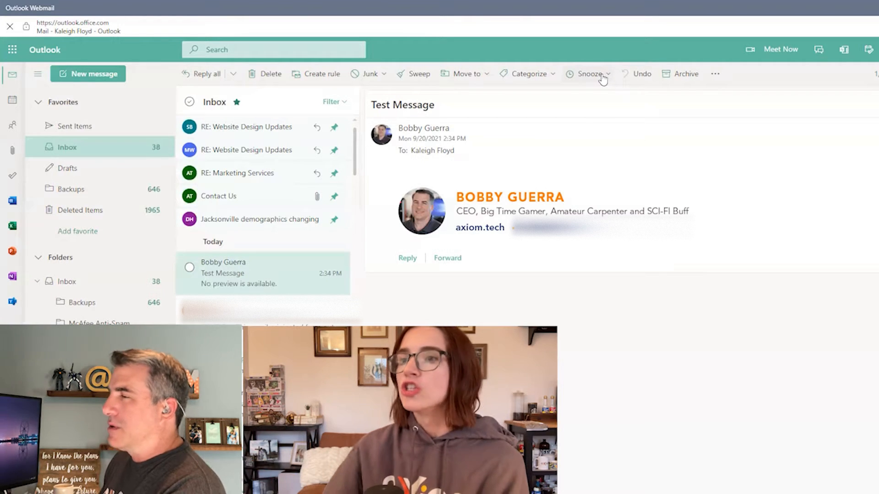
pyautogui.moveTo(597, 79)
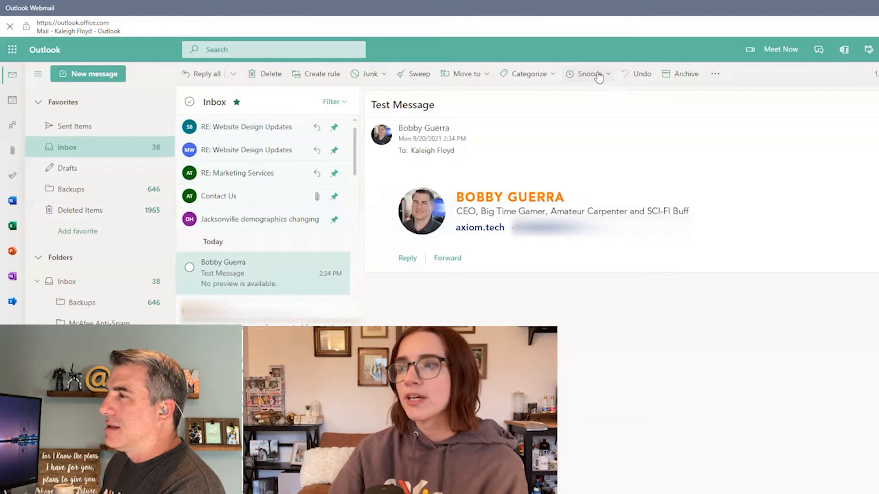
pyautogui.click(588, 73)
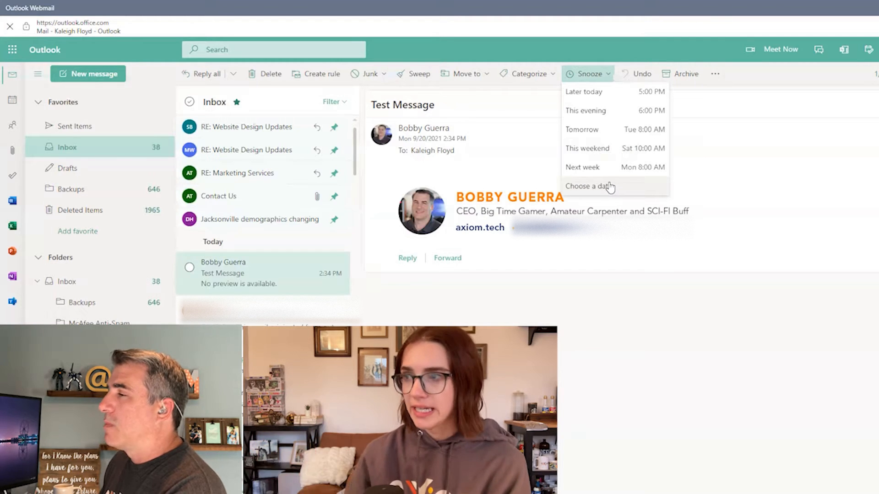
pyautogui.moveTo(607, 151)
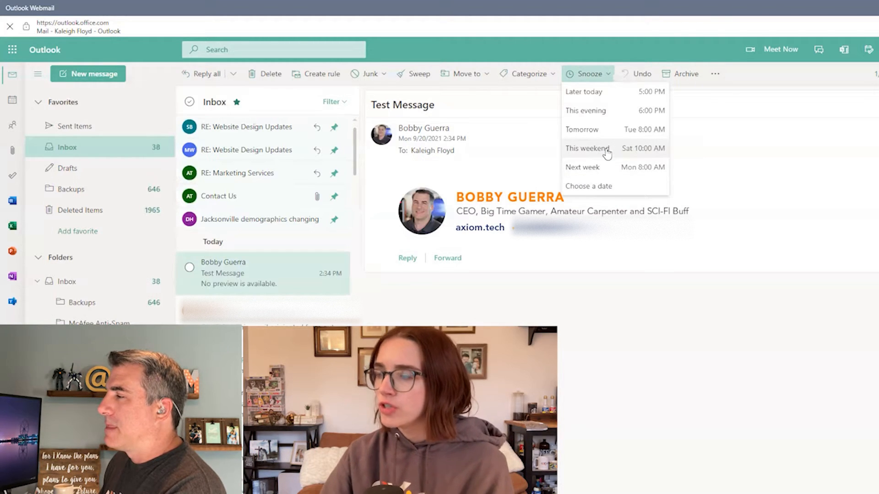
pyautogui.moveTo(613, 111)
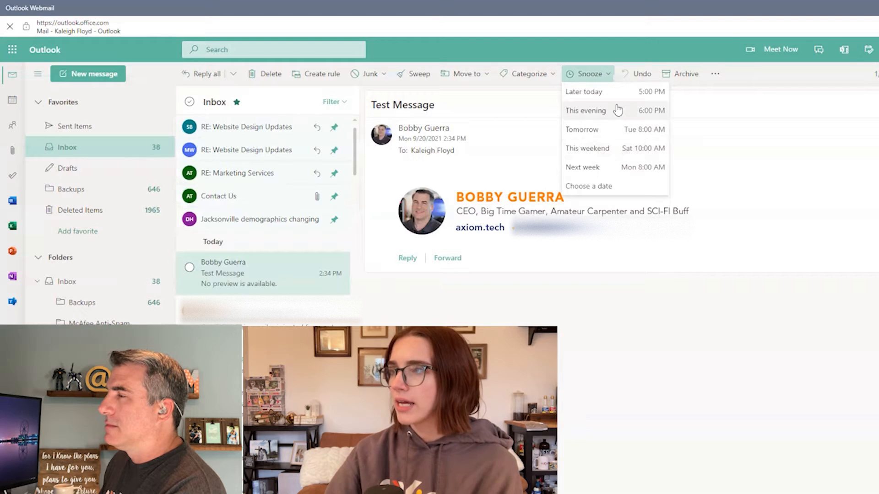
pyautogui.moveTo(615, 102)
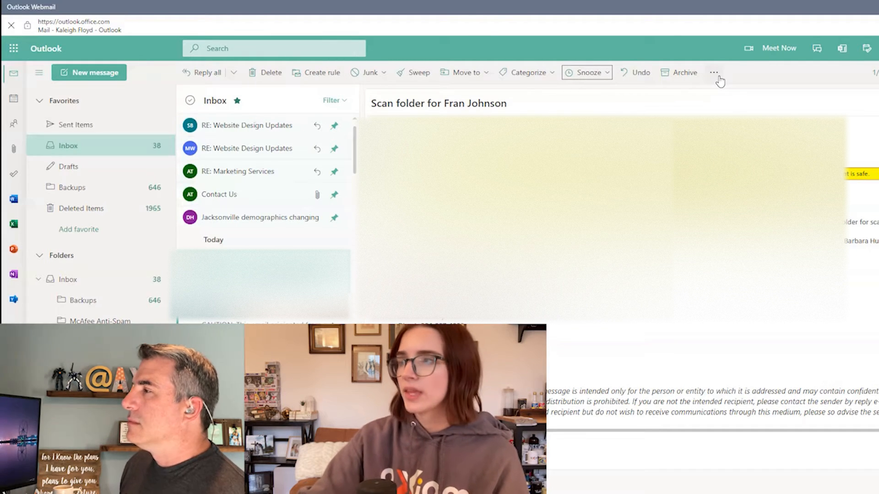
# Step: Customize the message toolbar so Sweep sits right after Delete
pyautogui.click(713, 72)
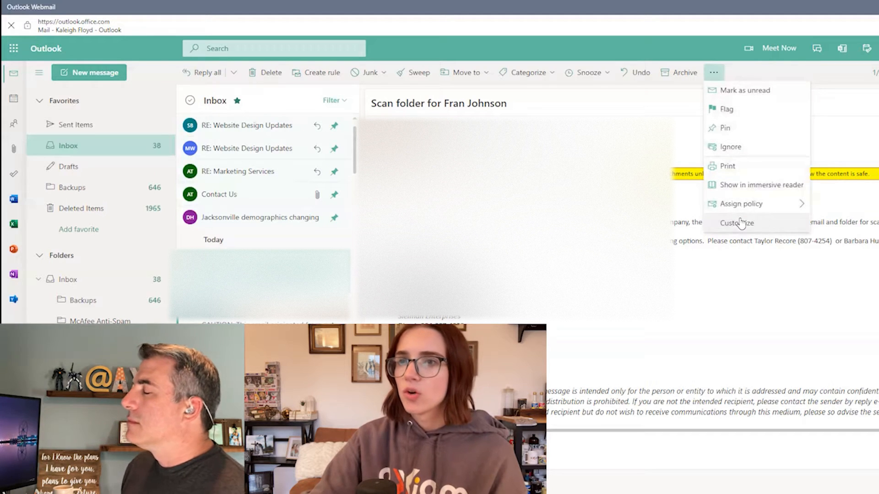
pyautogui.click(736, 223)
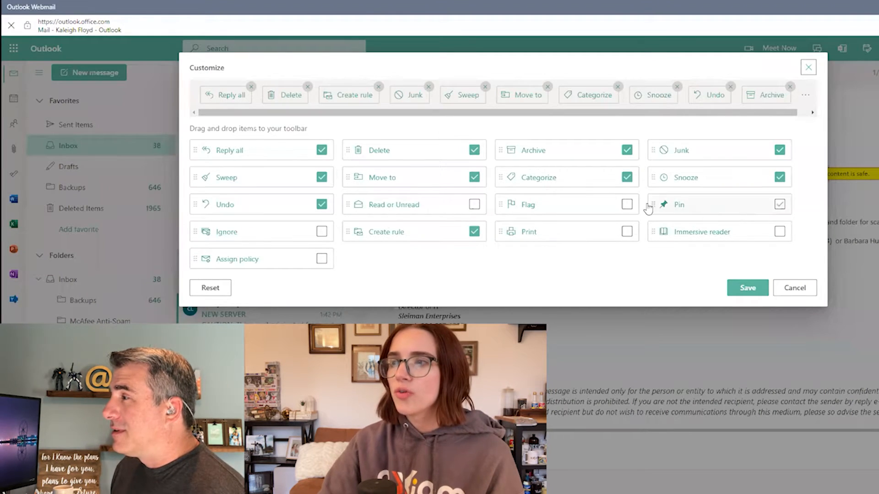
pyautogui.click(779, 204)
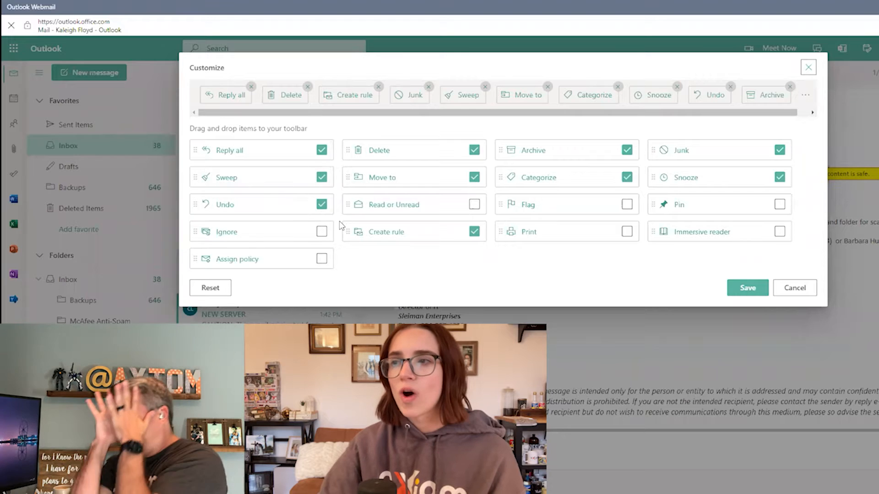
pyautogui.click(474, 204)
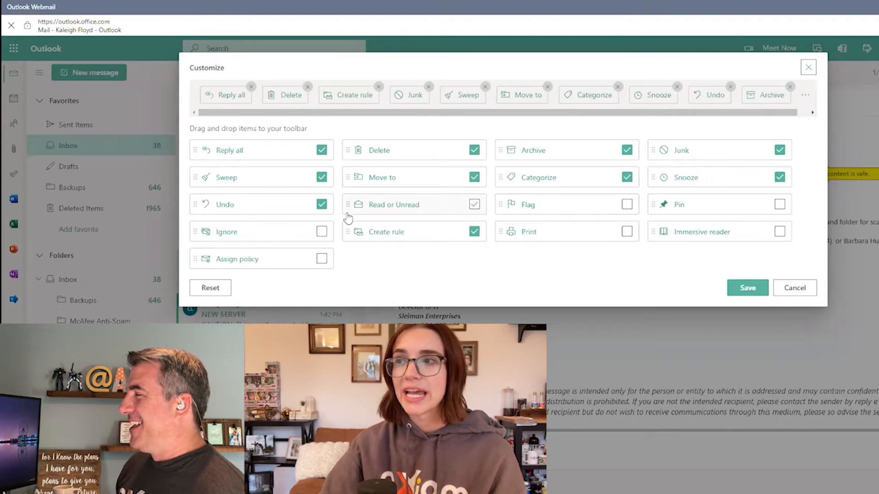
pyautogui.click(475, 204)
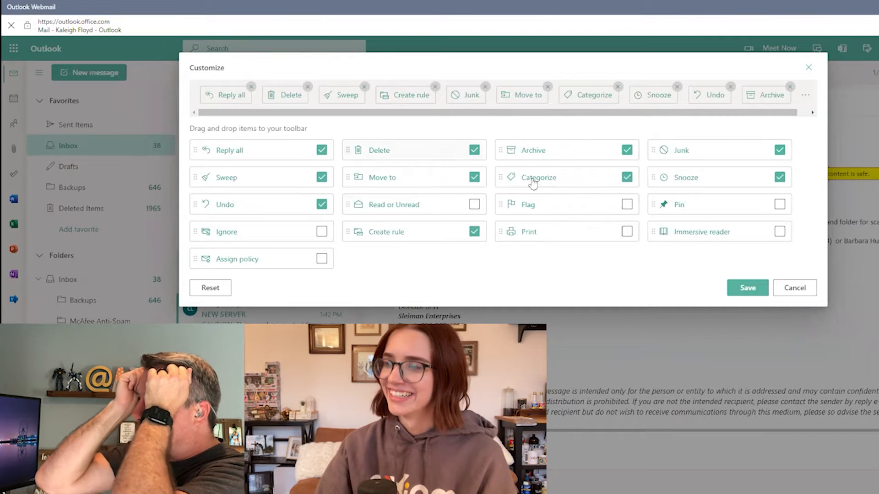
pyautogui.moveTo(742, 301)
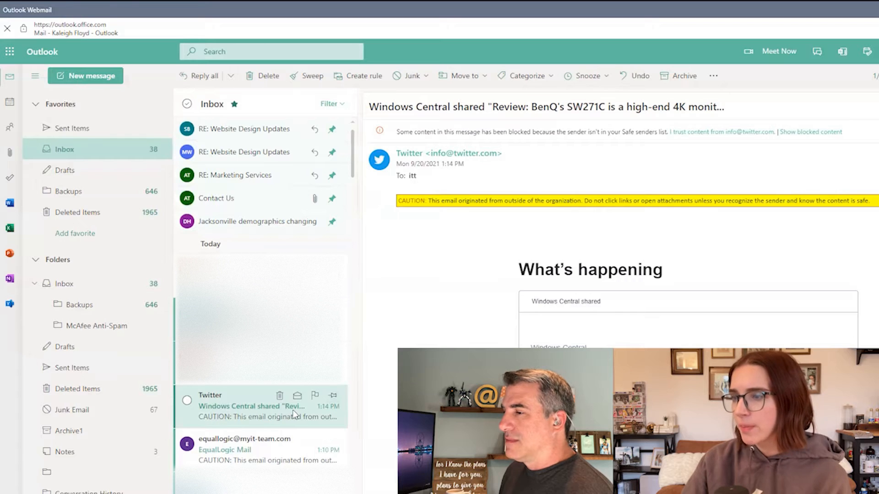
pyautogui.moveTo(332, 396)
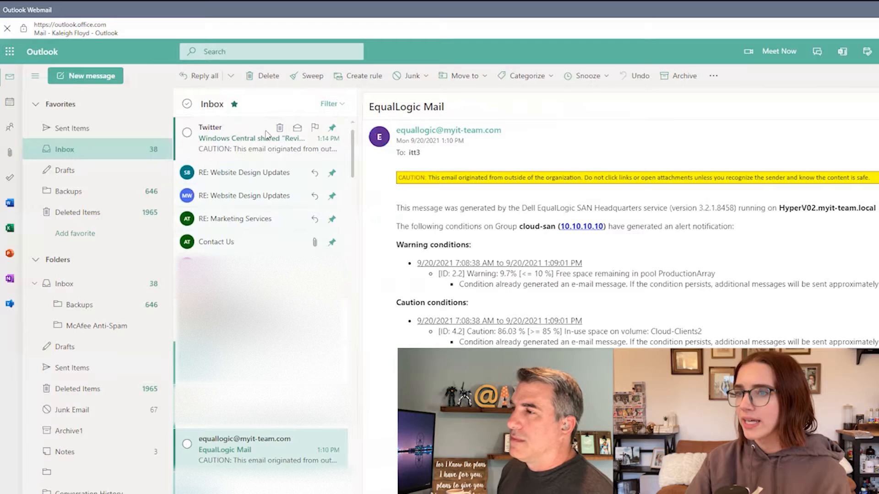
# Step: Select the Training folder in the folder pane
pyautogui.click(253, 139)
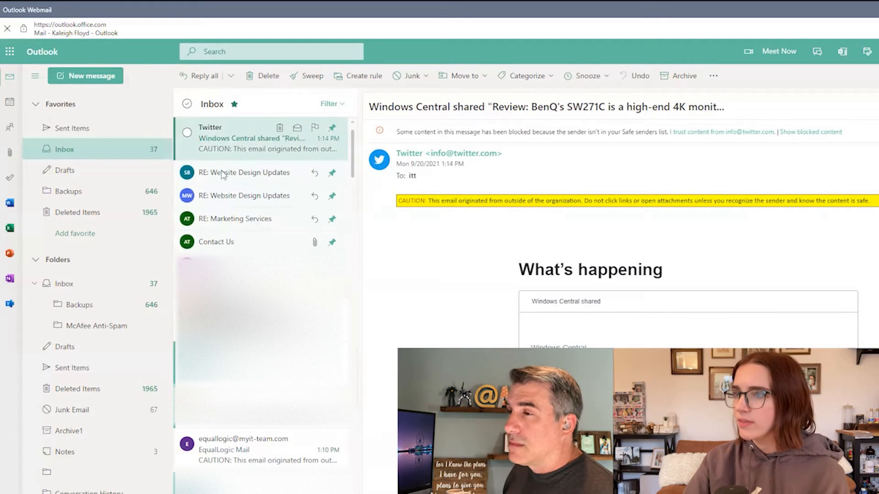
pyautogui.moveTo(341, 275)
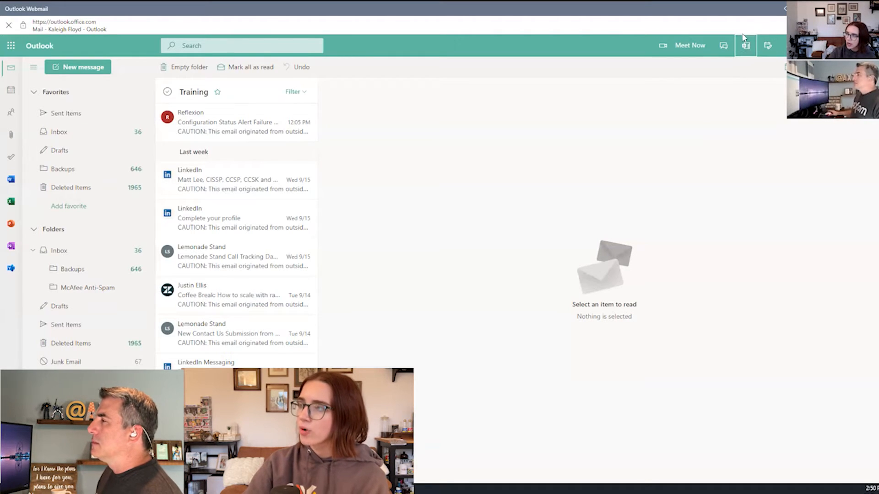
pyautogui.moveTo(745, 46)
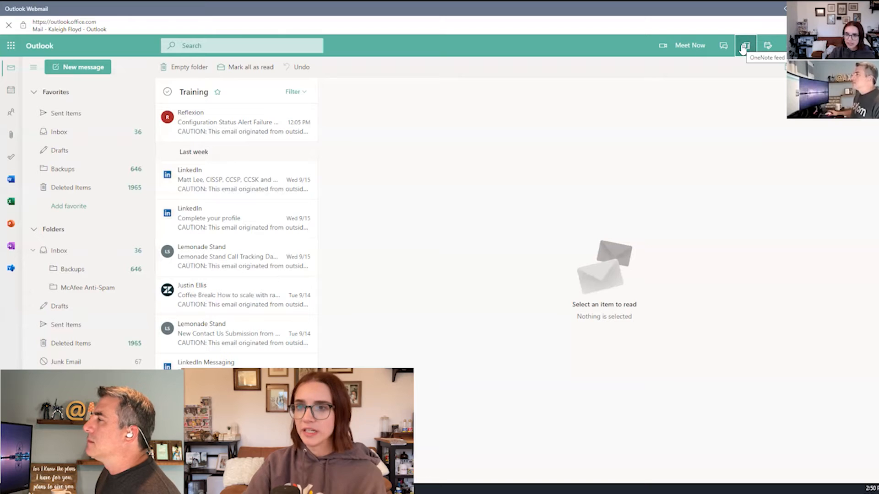
pyautogui.click(745, 46)
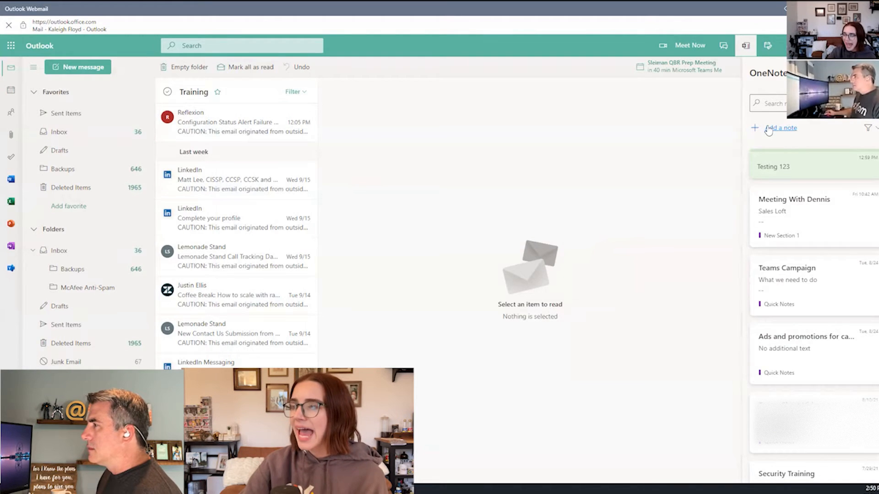
pyautogui.click(783, 129)
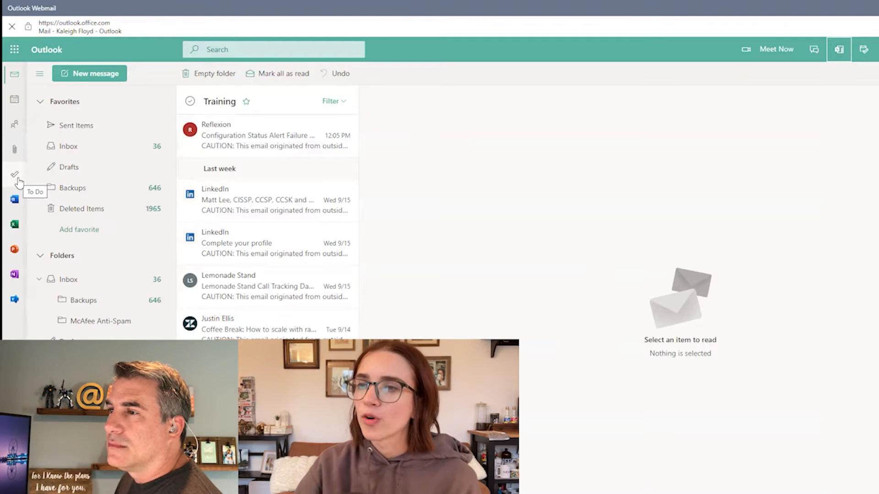
# Step: Switch from mail to Microsoft To Do, landing on the My Day task list
pyautogui.click(13, 174)
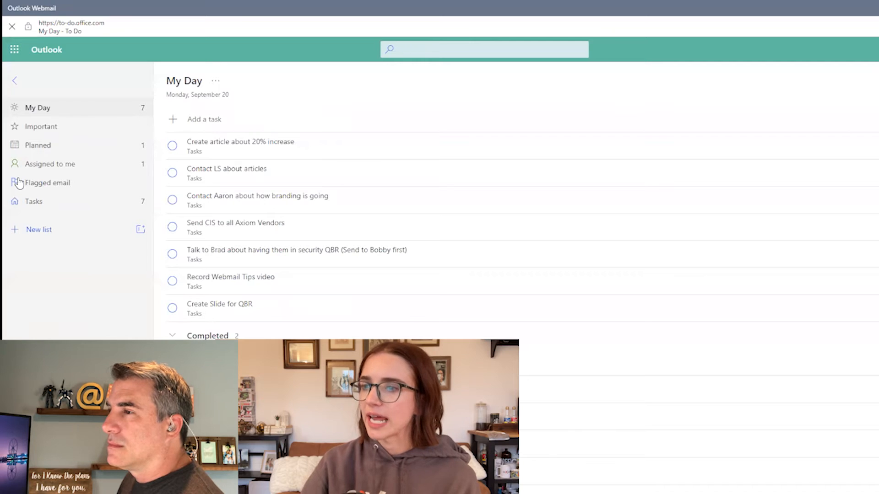
pyautogui.moveTo(285, 184)
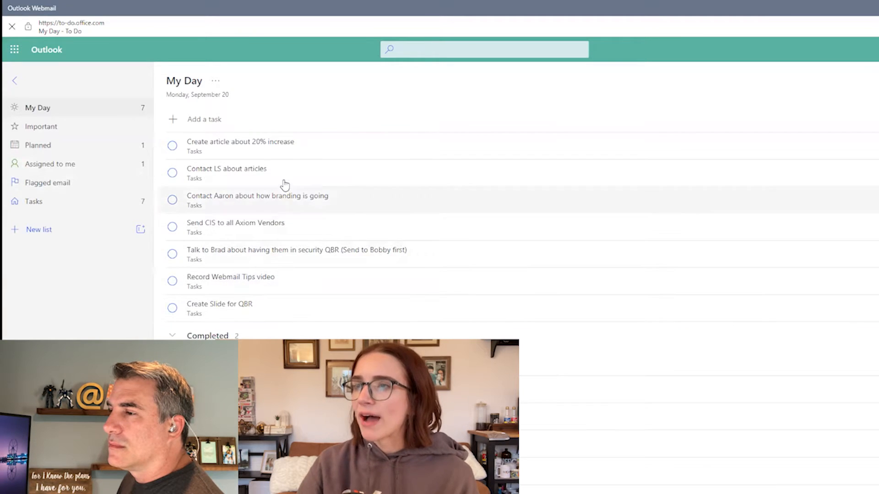
pyautogui.moveTo(227, 322)
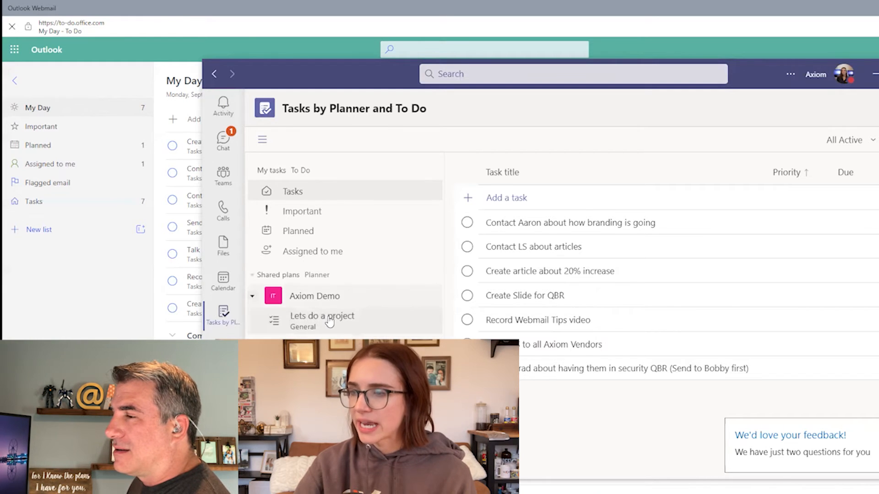
pyautogui.moveTo(321, 319)
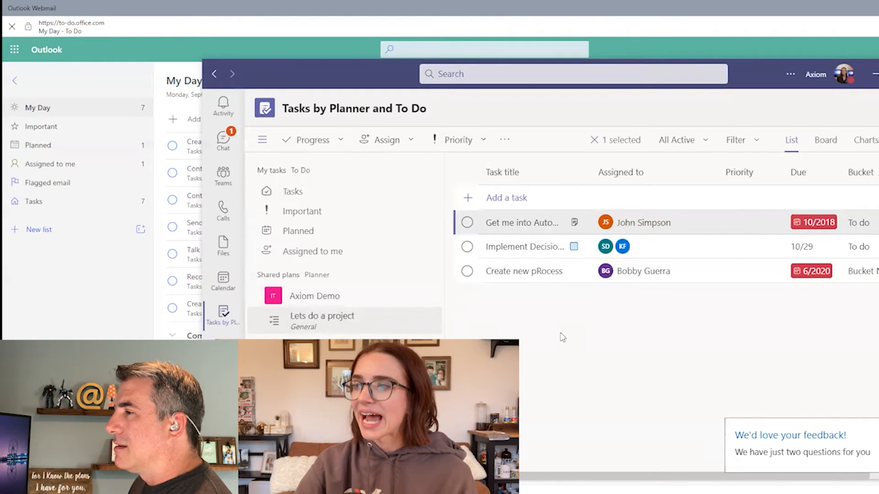
pyautogui.moveTo(476, 237)
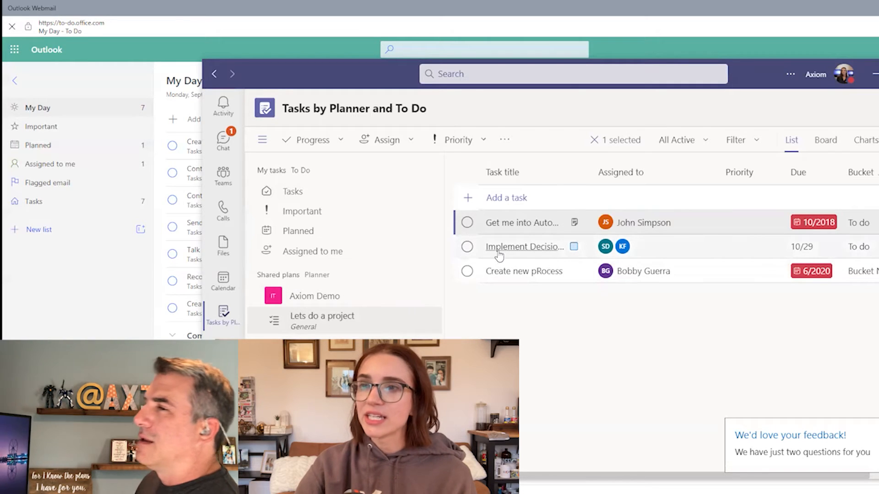
pyautogui.moveTo(606, 246)
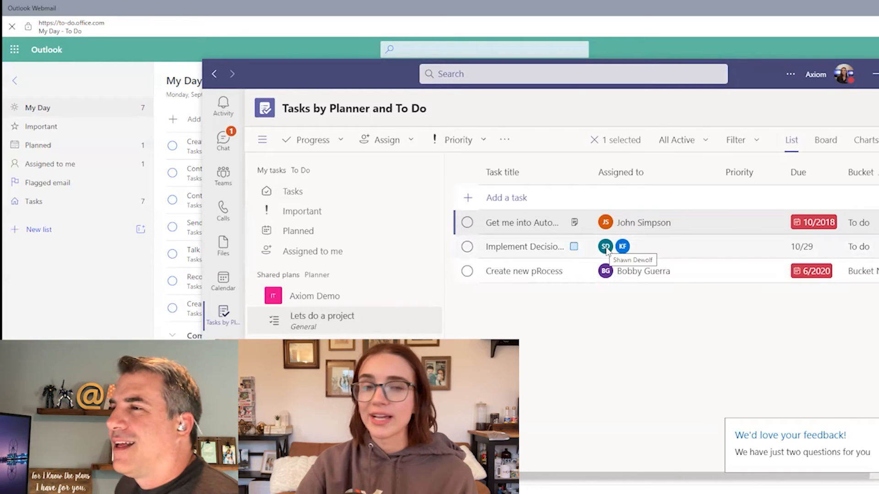
pyautogui.moveTo(622, 247)
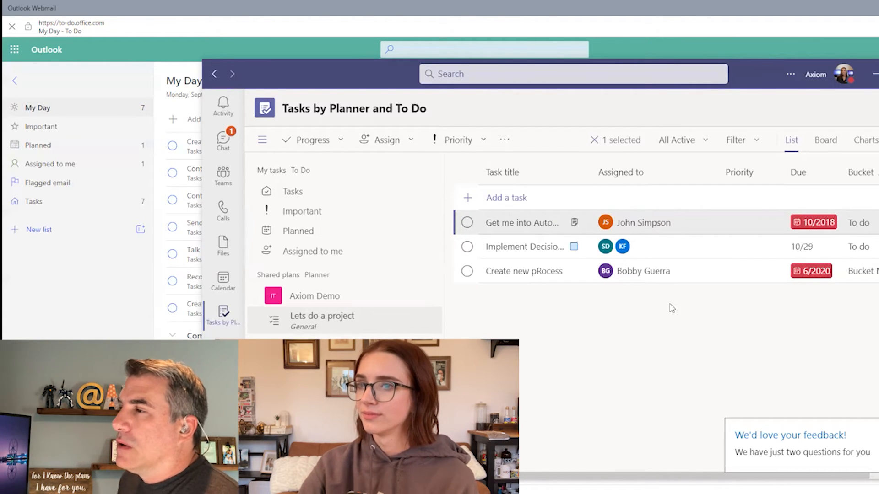
pyautogui.moveTo(643, 15)
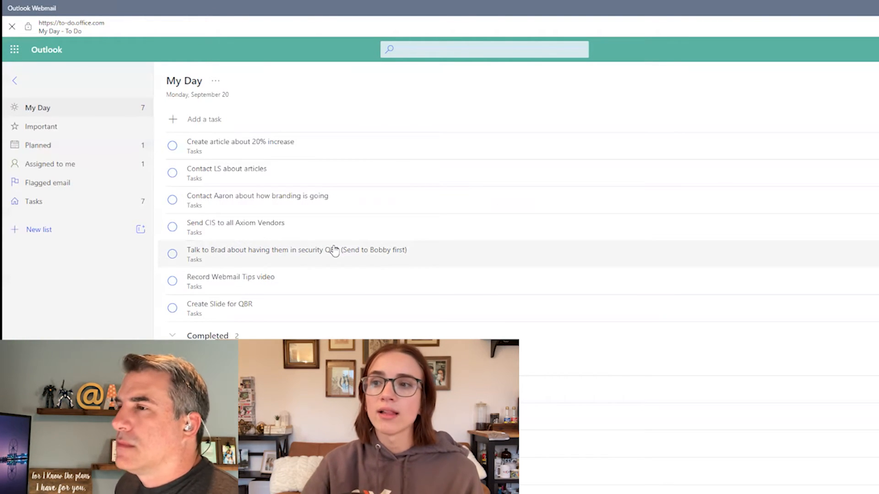
pyautogui.click(50, 164)
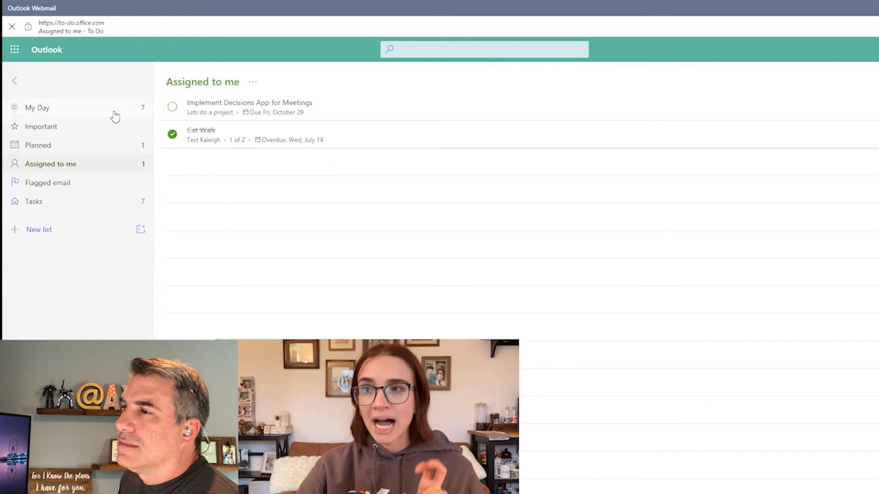
pyautogui.click(37, 108)
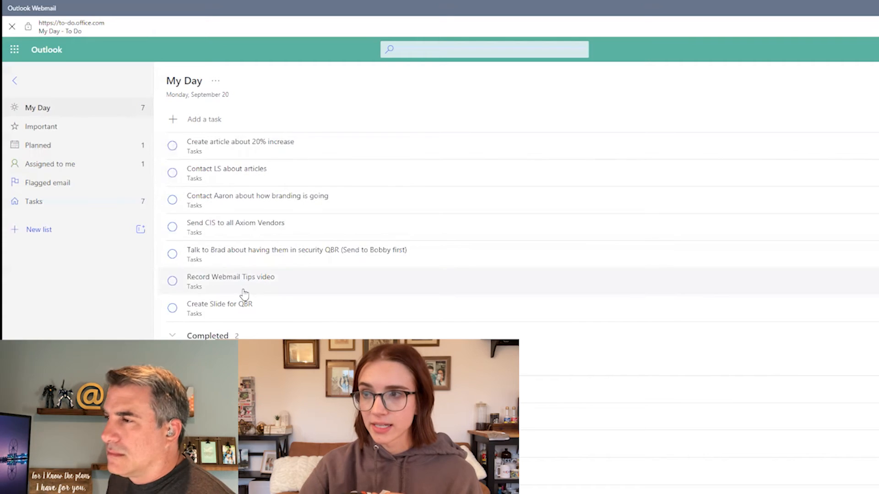
pyautogui.click(49, 164)
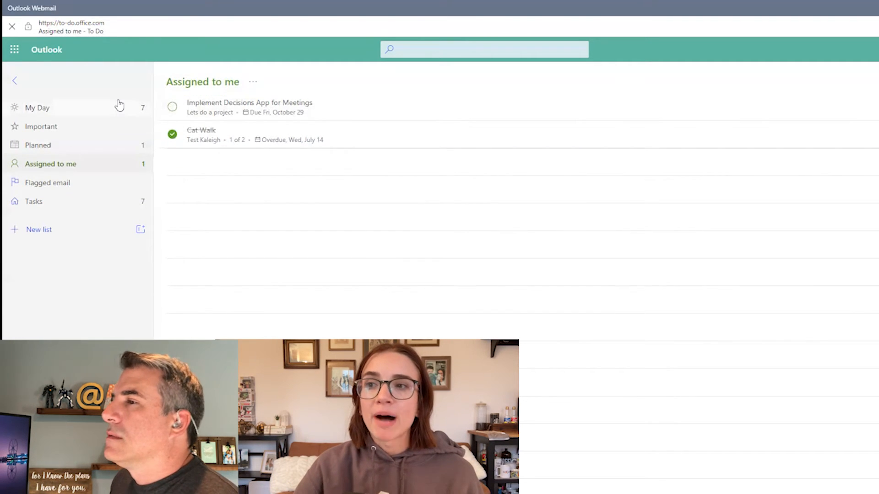
pyautogui.click(37, 109)
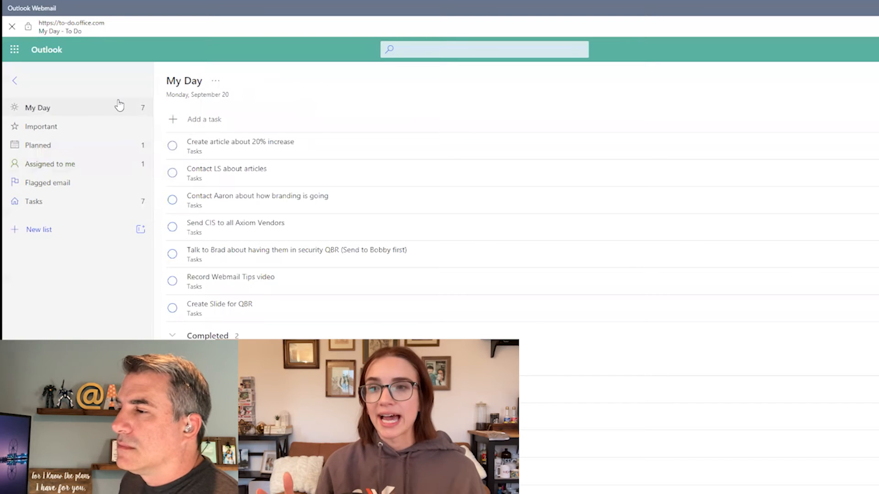